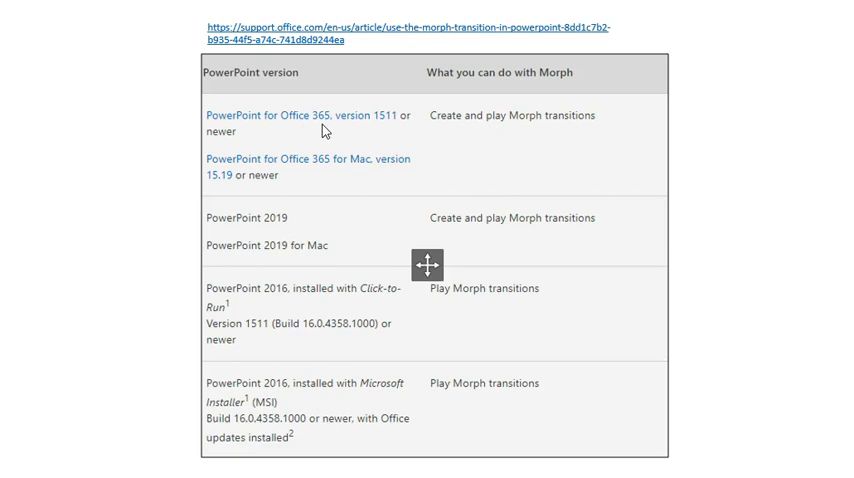
{"action": "mouse_move", "coordinate": [304, 214]}
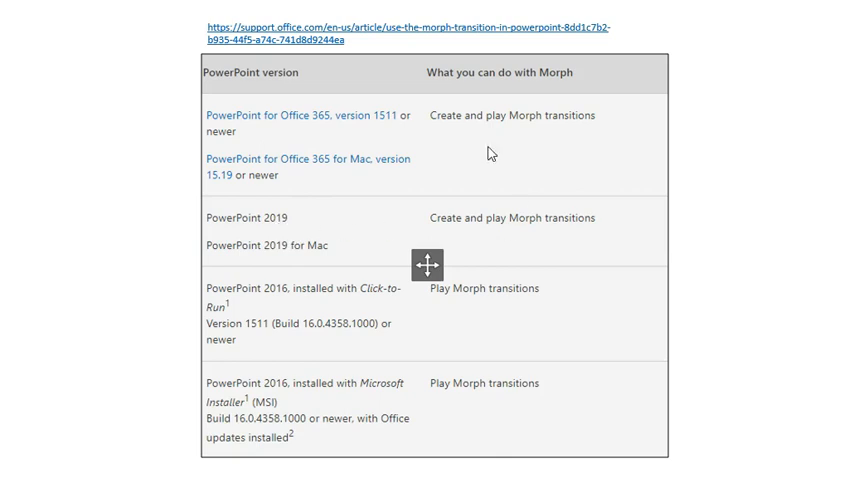
{"action": "mouse_move", "coordinate": [458, 132]}
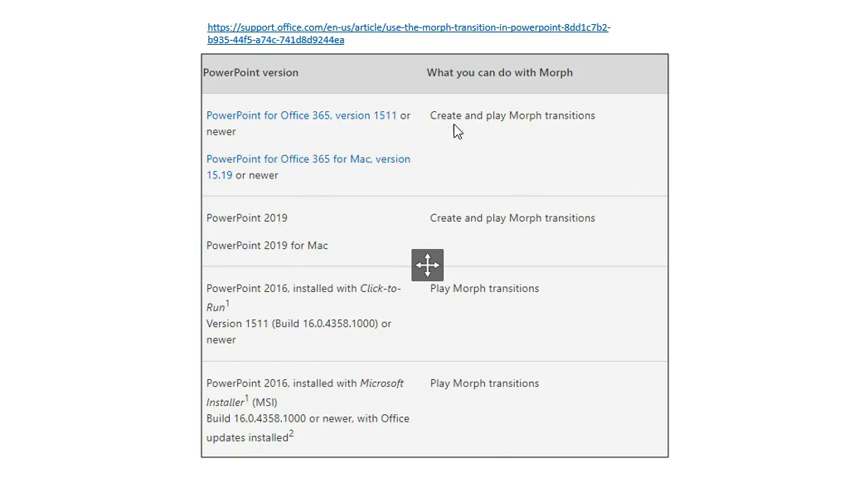
{"action": "mouse_move", "coordinate": [284, 304]}
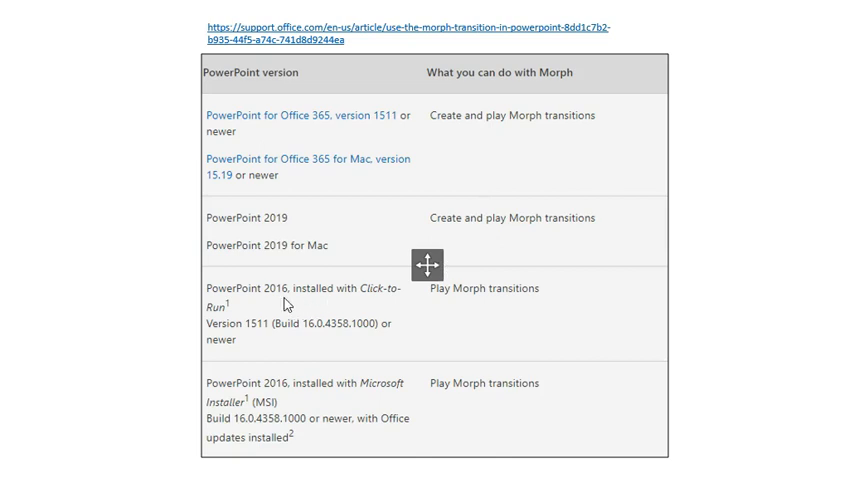
{"action": "mouse_move", "coordinate": [330, 300]}
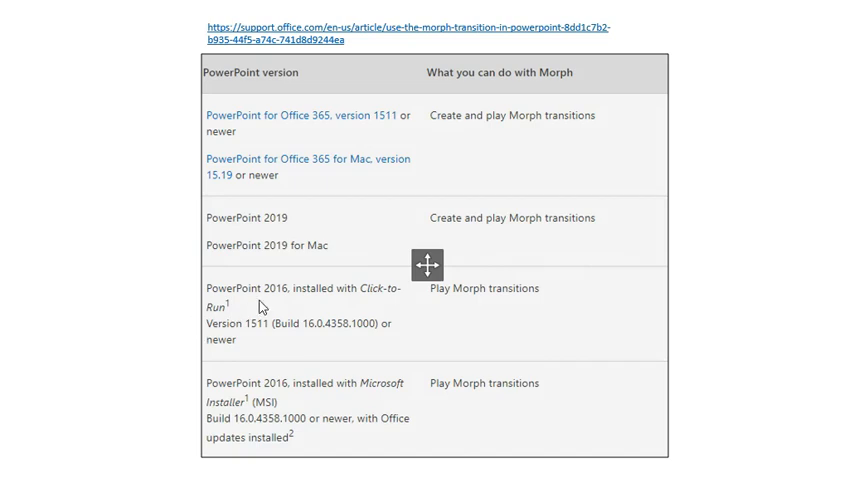
{"action": "mouse_move", "coordinate": [280, 304]}
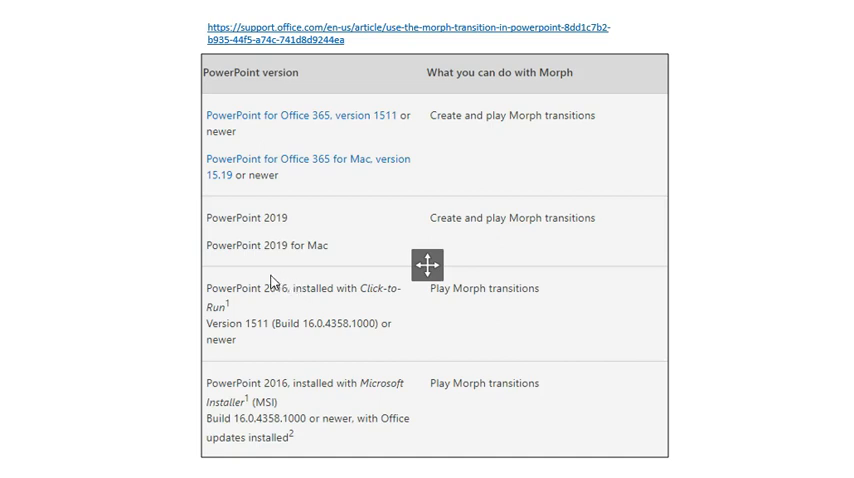
{"action": "mouse_move", "coordinate": [480, 312]}
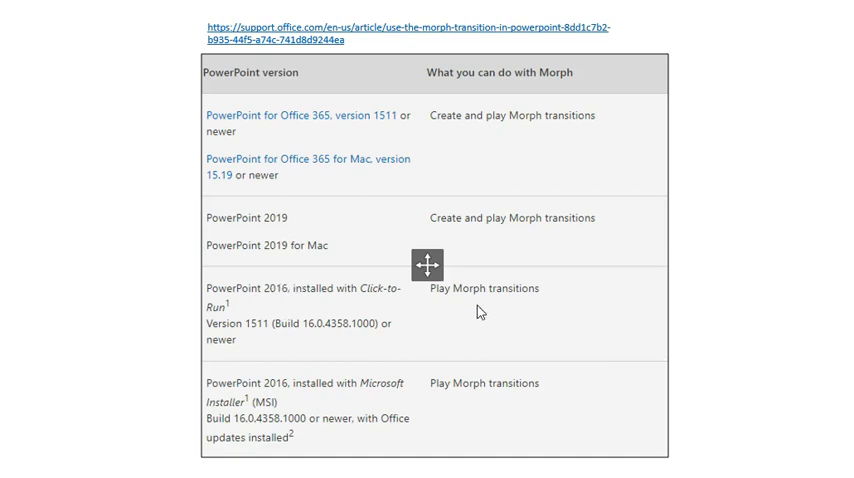
{"action": "mouse_move", "coordinate": [448, 330]}
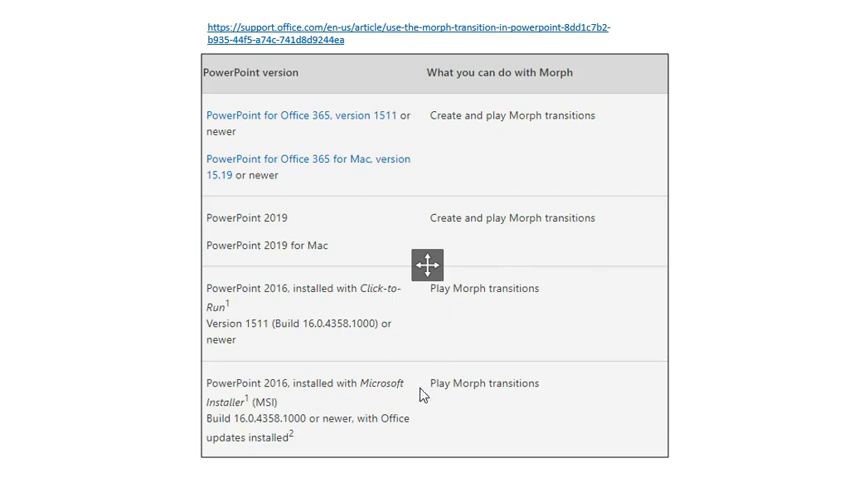
{"action": "mouse_move", "coordinate": [148, 160]}
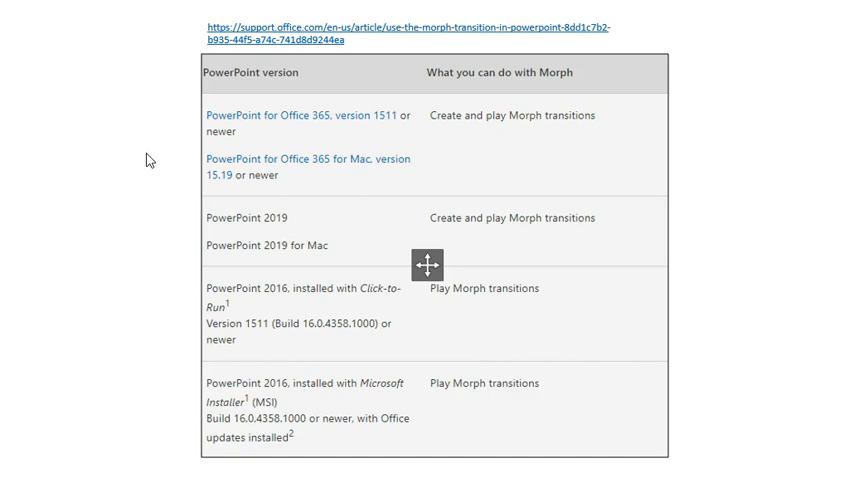
{"action": "mouse_move", "coordinate": [116, 154]}
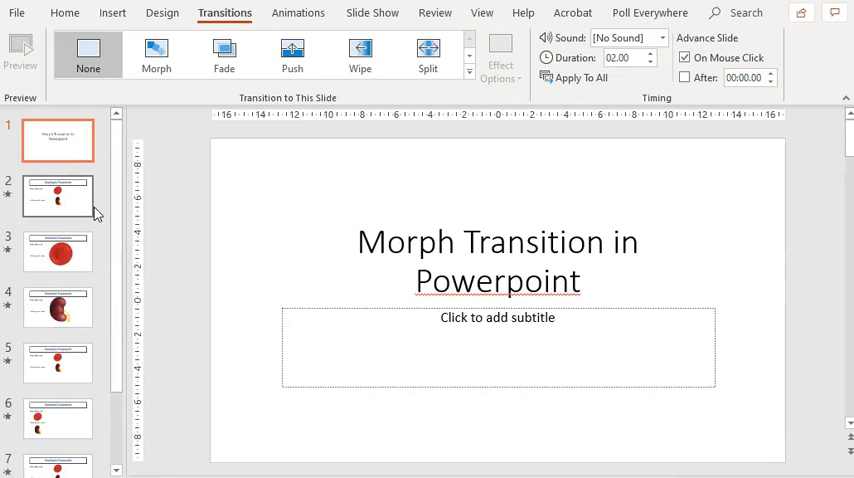
Step: Flip between the small-pictures slide and the enlarged blood cell slide, then select the enlarged cell picture
{"action": "left_click", "coordinate": [58, 196]}
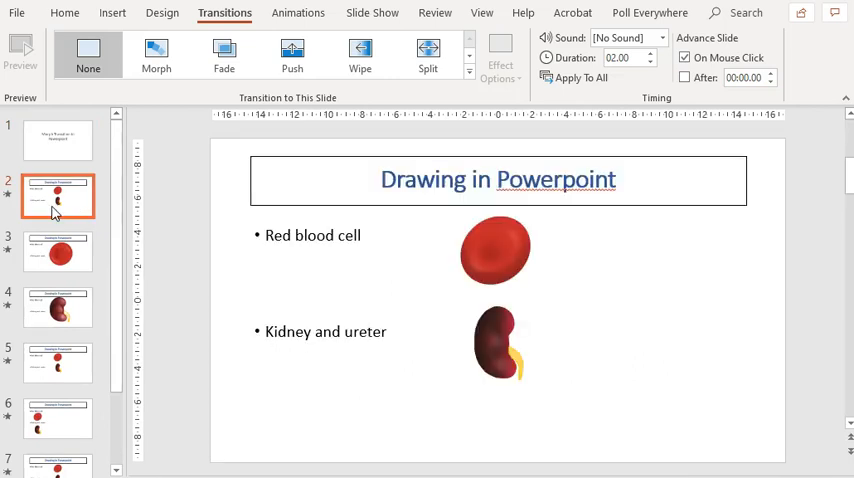
{"action": "left_click", "coordinate": [58, 250]}
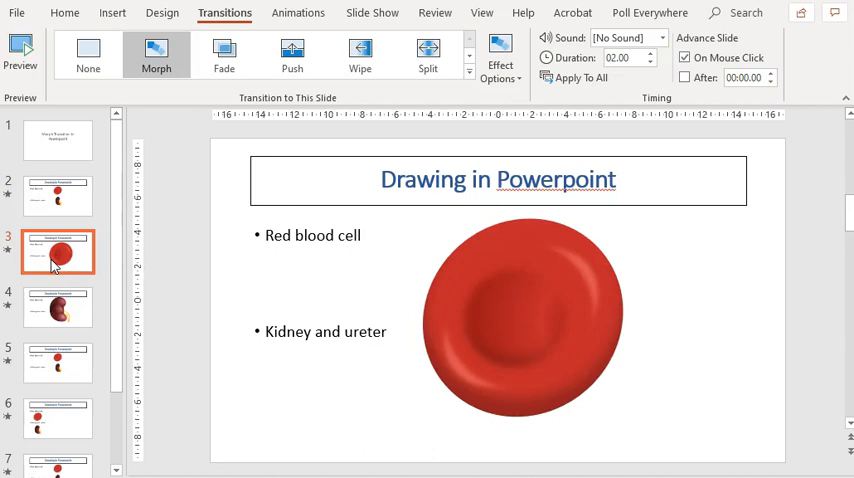
{"action": "left_click", "coordinate": [58, 196]}
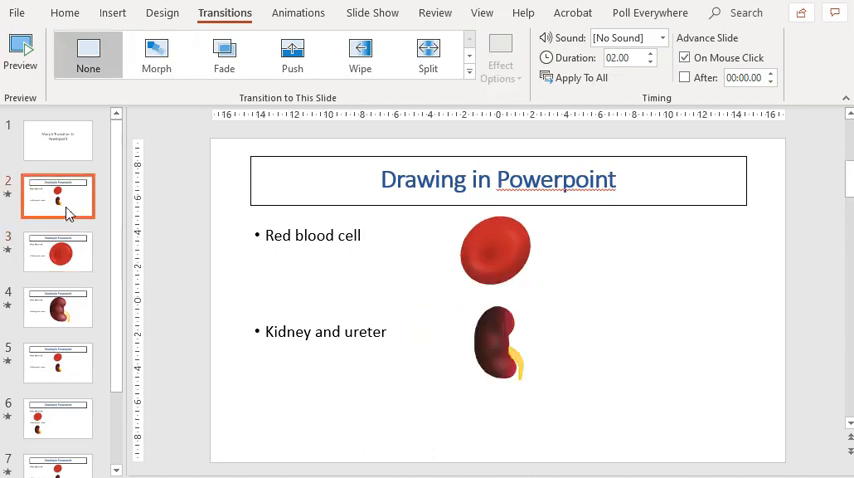
{"action": "left_click", "coordinate": [58, 252]}
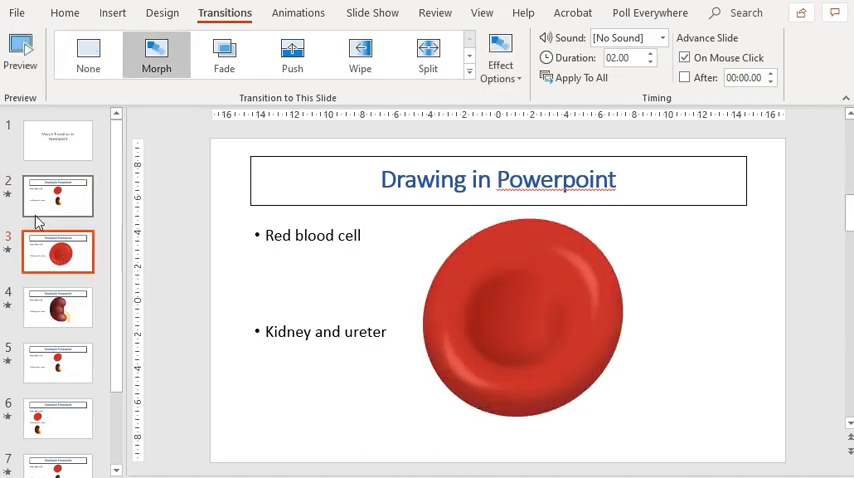
{"action": "mouse_move", "coordinate": [56, 256]}
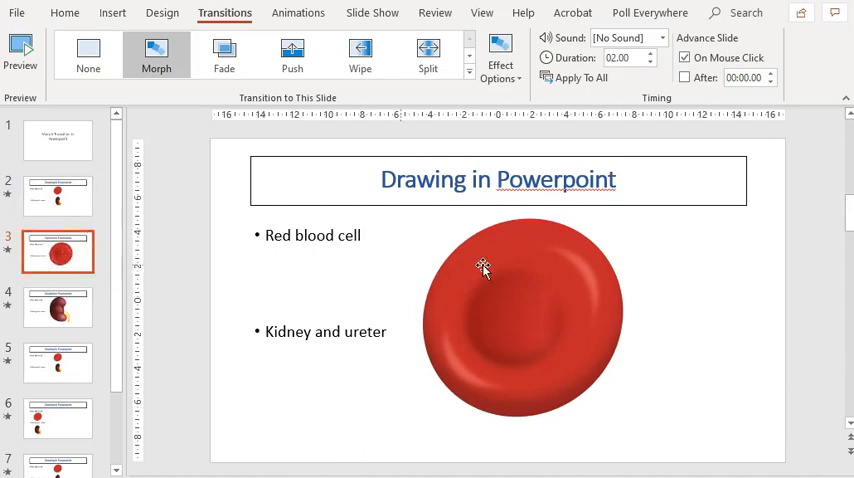
{"action": "left_click", "coordinate": [482, 268]}
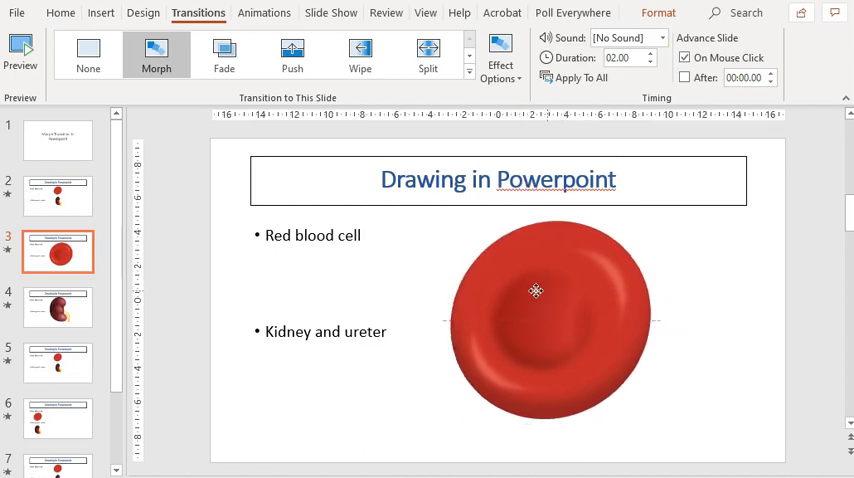
{"action": "left_click", "coordinate": [536, 290]}
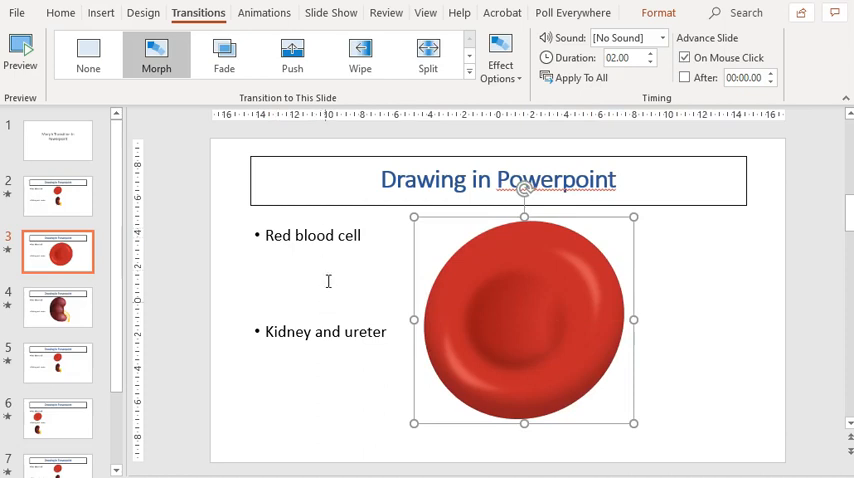
{"action": "mouse_move", "coordinate": [58, 196]}
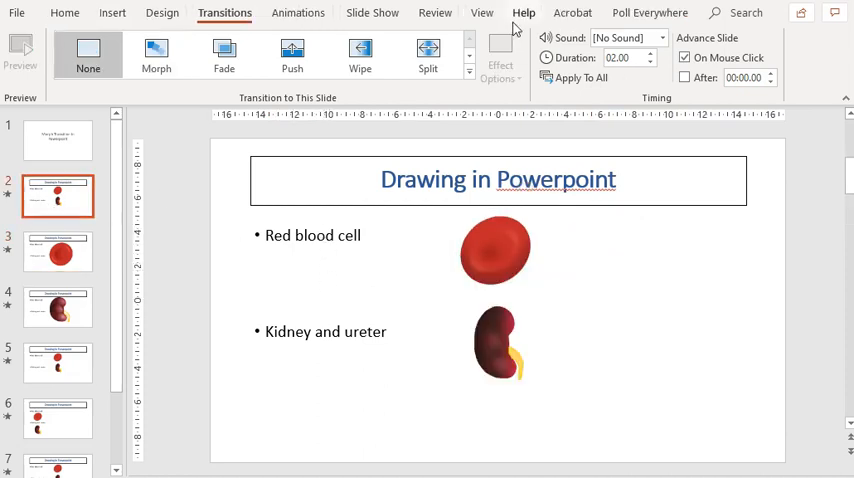
Step: Show the Animation Pane listing the blood cell and kidney animations on this slide
{"action": "left_click", "coordinate": [298, 12]}
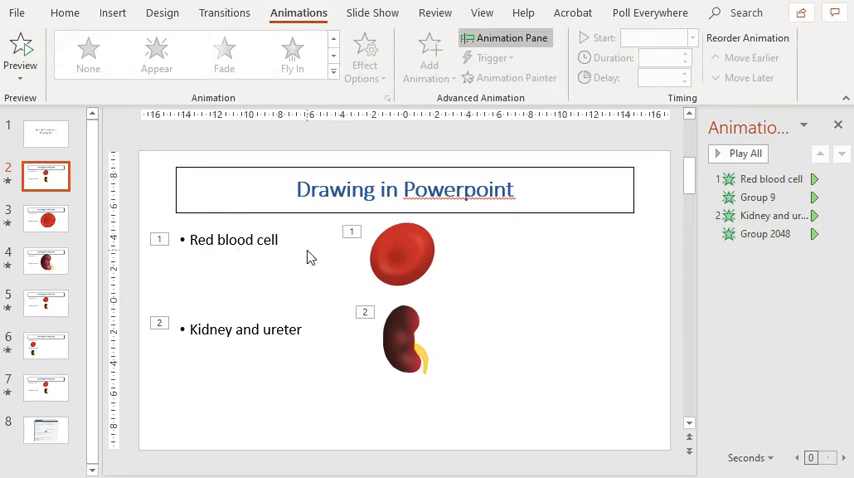
{"action": "mouse_move", "coordinate": [44, 218]}
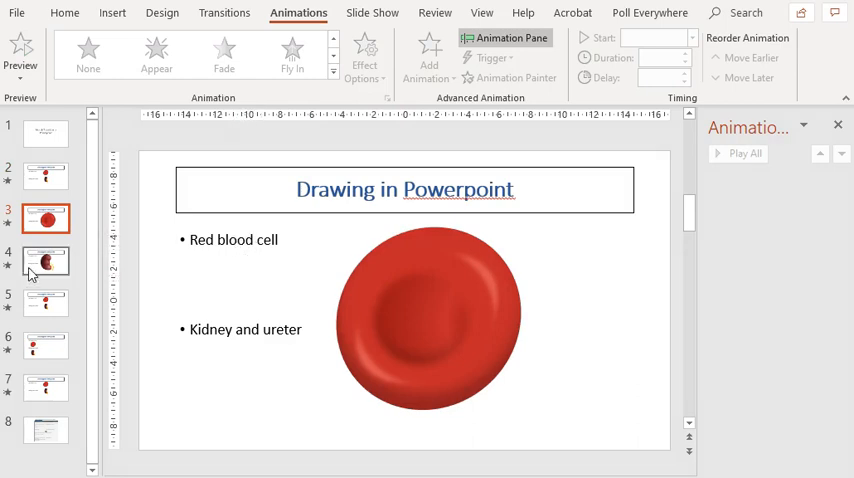
Step: Select the enlarged kidney picture on slide 4 and preview its Morph transition
{"action": "left_click", "coordinate": [44, 260]}
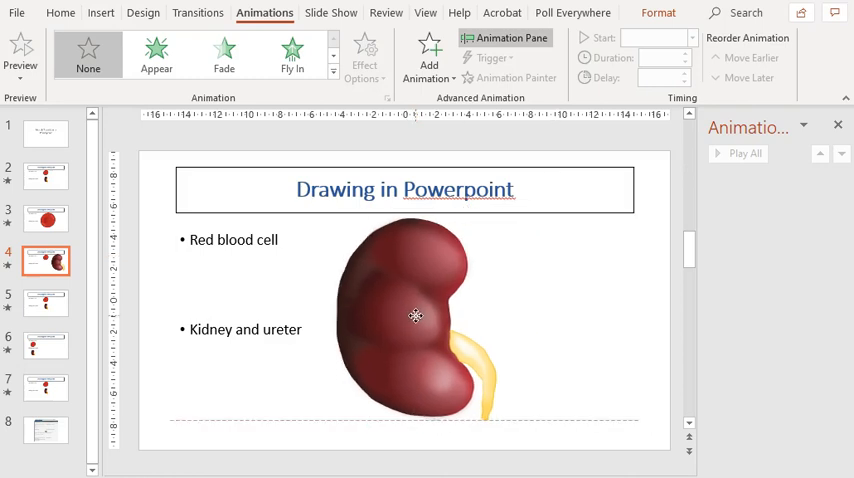
{"action": "left_click", "coordinate": [416, 316]}
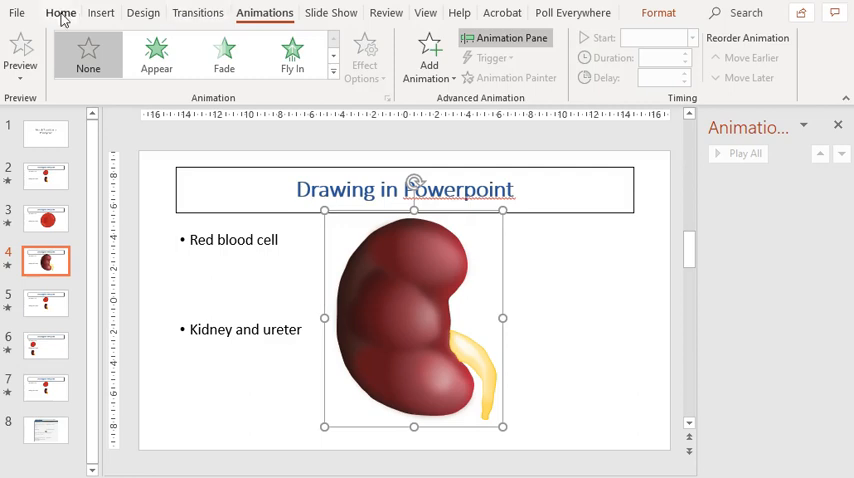
{"action": "left_click", "coordinate": [198, 12]}
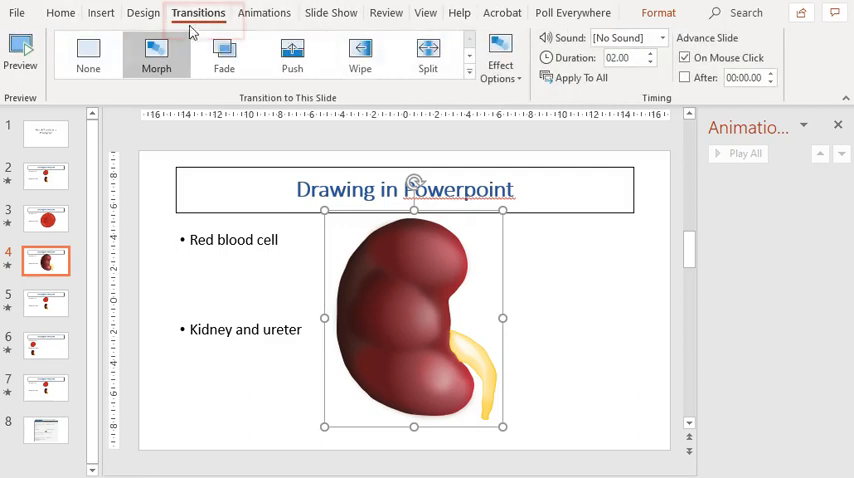
{"action": "left_click", "coordinate": [156, 56]}
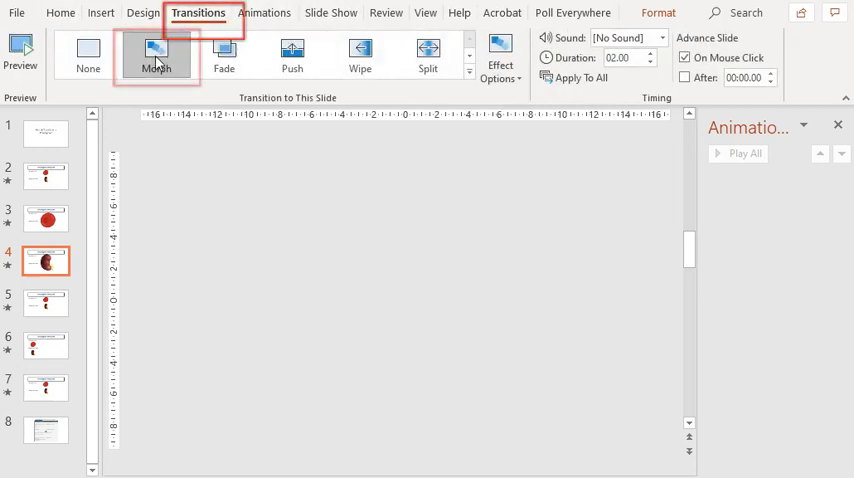
{"action": "left_click", "coordinate": [156, 56]}
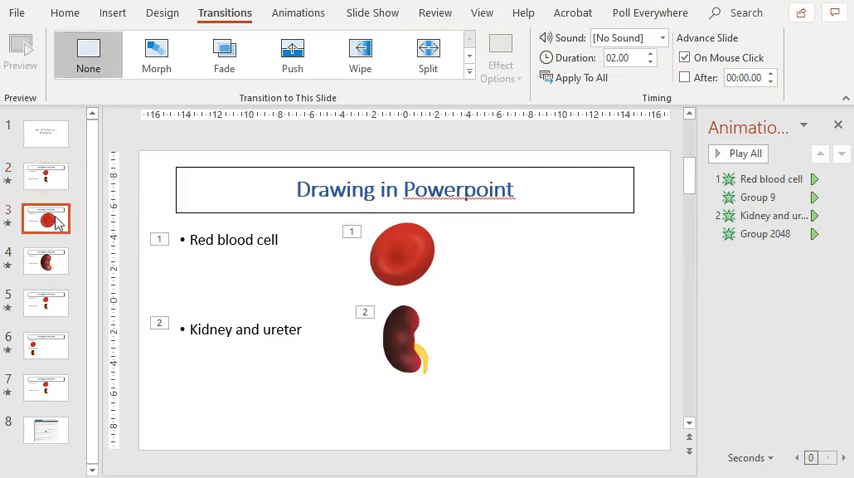
Step: View the enlarged kidney slide and the following slides where both pictures shrink back, each using Morph
{"action": "left_click", "coordinate": [156, 54]}
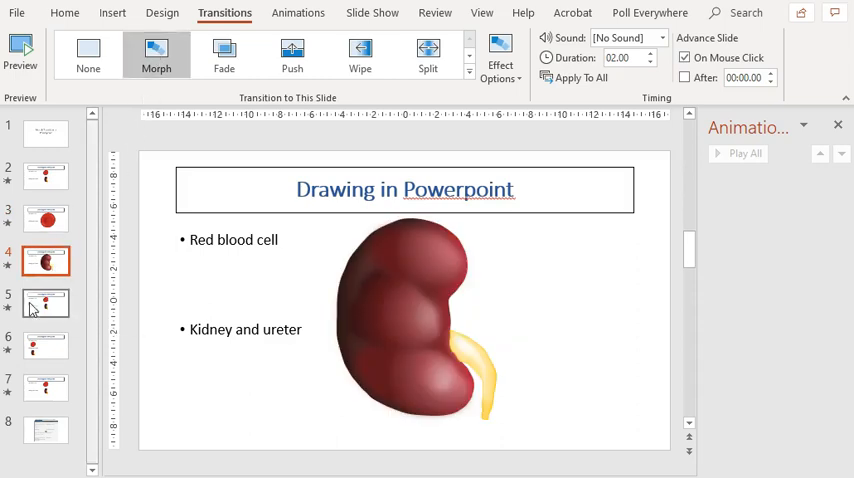
{"action": "left_click", "coordinate": [44, 304]}
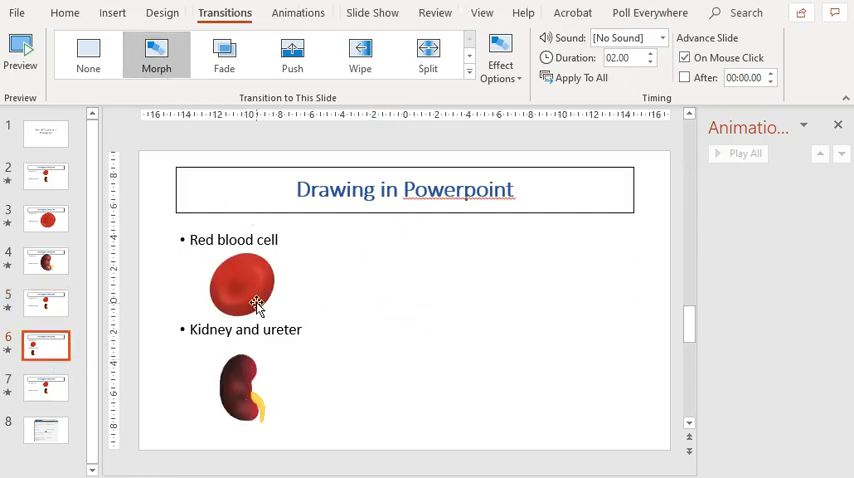
{"action": "mouse_move", "coordinate": [44, 388]}
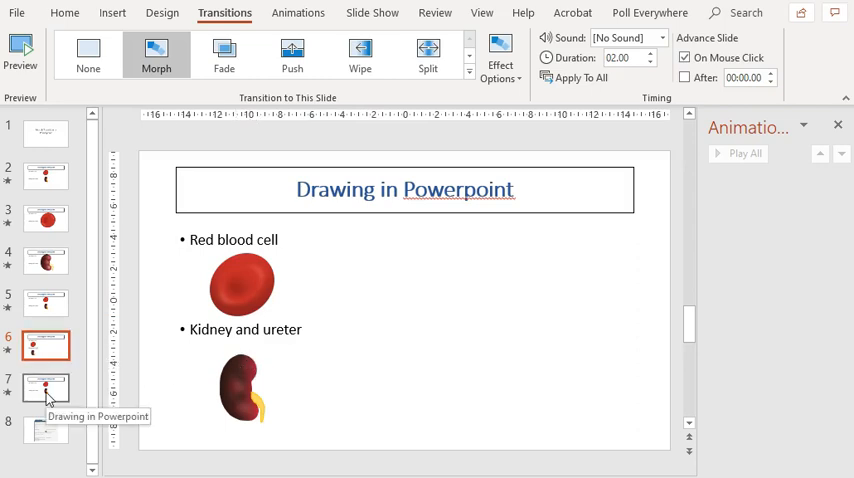
{"action": "left_click", "coordinate": [44, 388]}
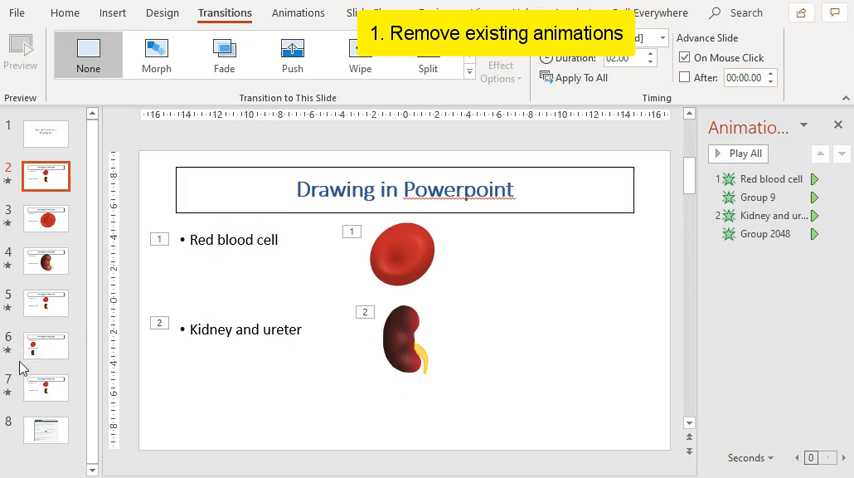
Step: Show slide 8 with the table of PowerPoint versions supporting Morph
{"action": "left_click", "coordinate": [44, 428]}
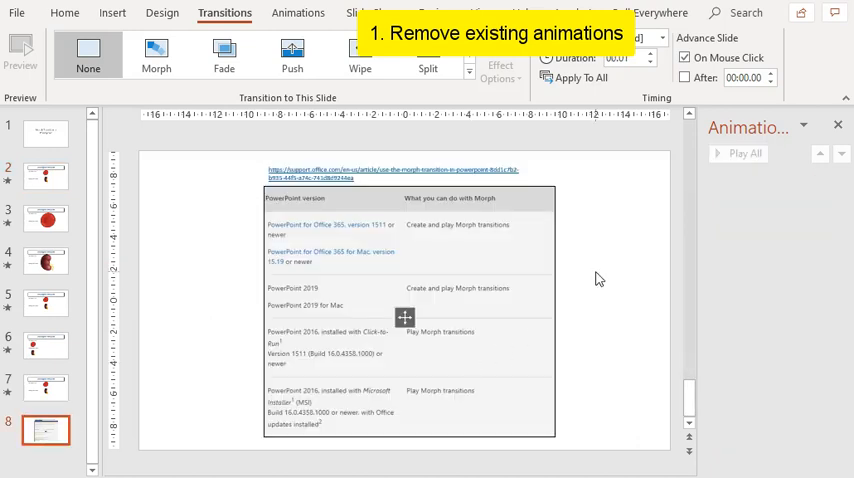
{"action": "mouse_move", "coordinate": [584, 278]}
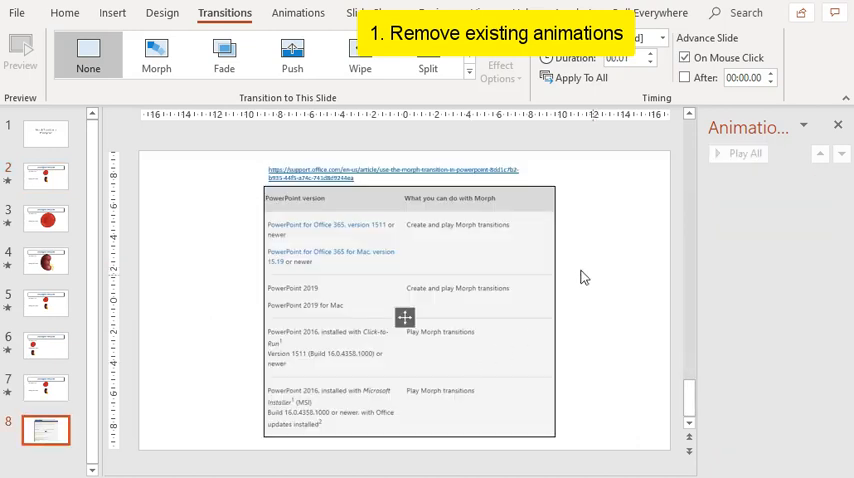
{"action": "mouse_move", "coordinate": [252, 232]}
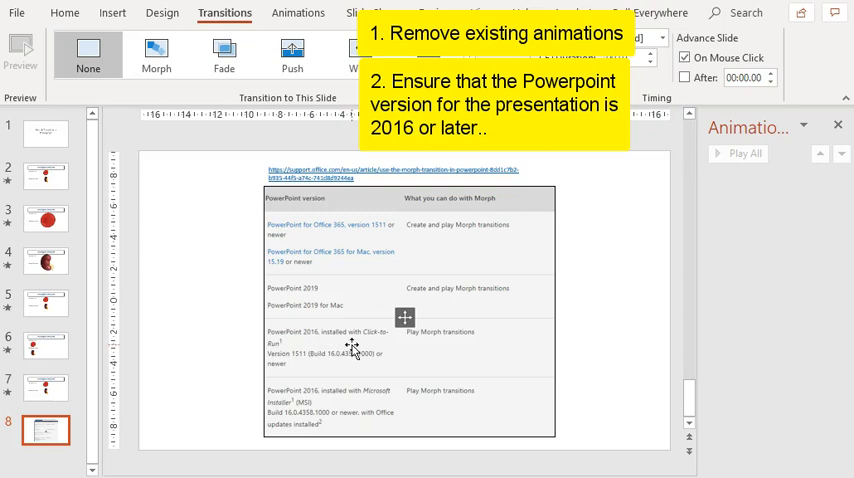
{"action": "mouse_move", "coordinate": [396, 364]}
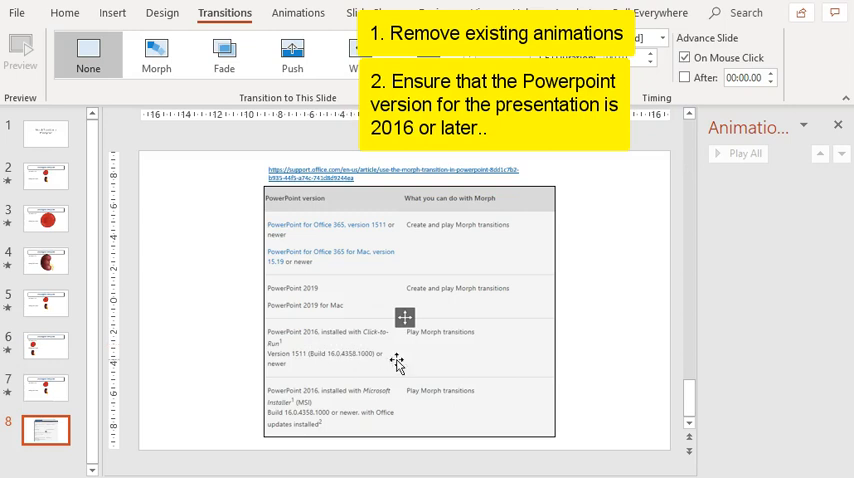